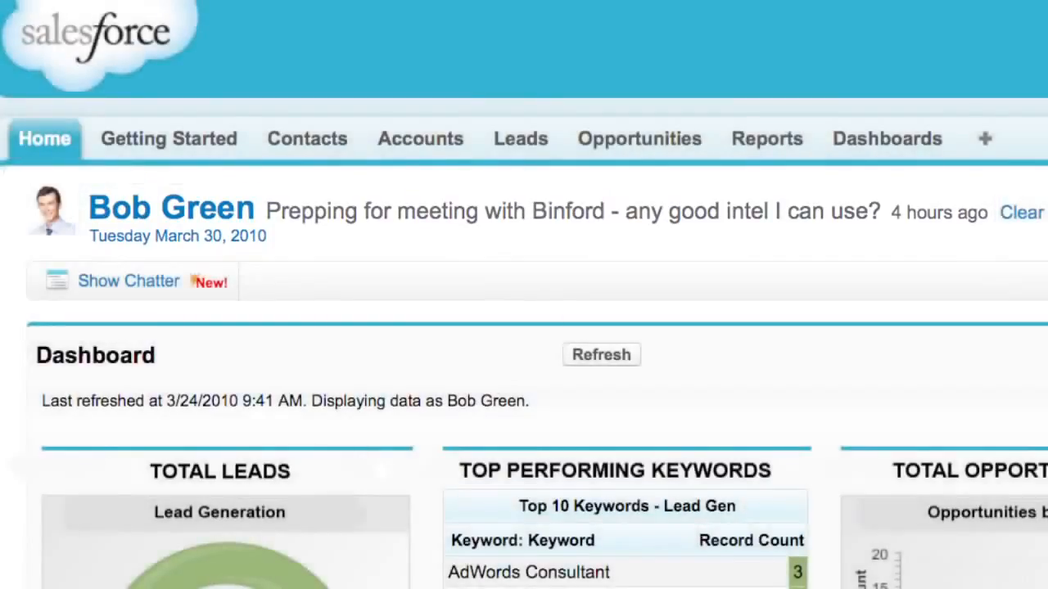
Show and then hide the Chatter feed on the home page
{"action": "left_click", "coordinate": [128, 281]}
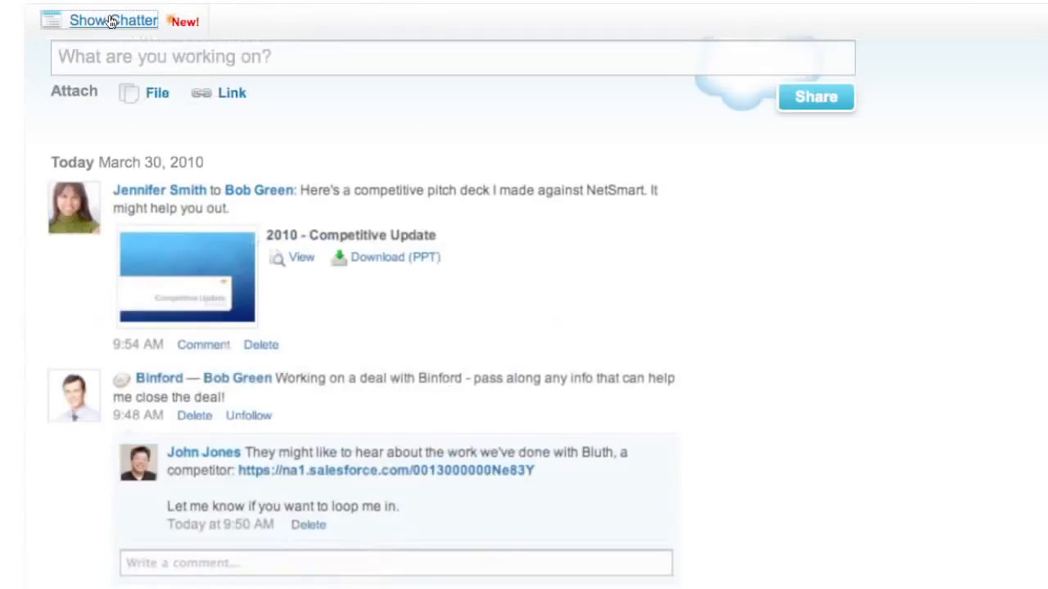
{"action": "left_click", "coordinate": [109, 20]}
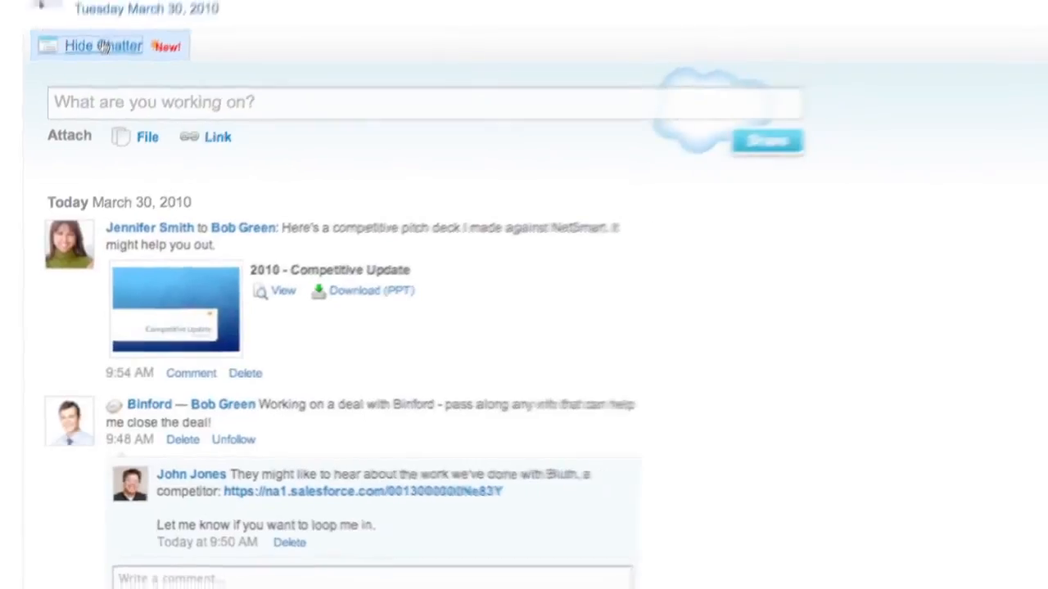
{"action": "left_click", "coordinate": [103, 45]}
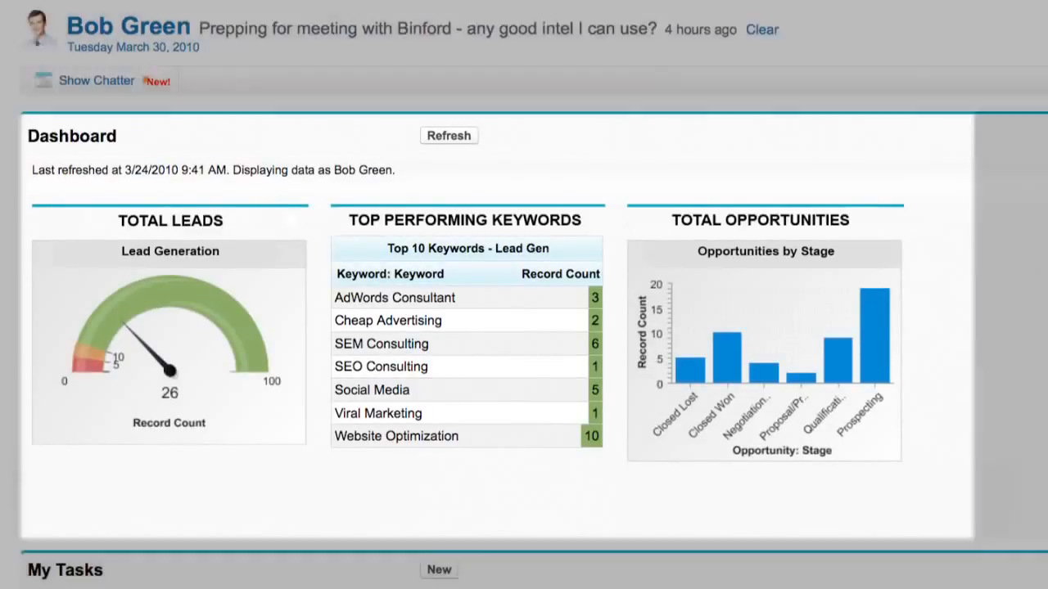
{"action": "scroll", "scroll_direction": "down", "scroll_amount": 3}
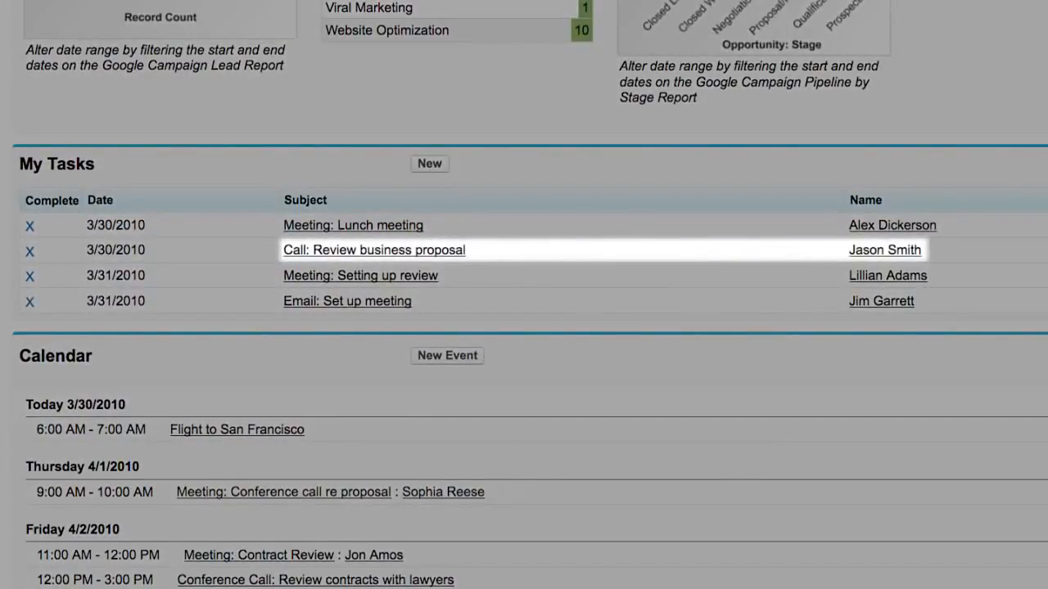
{"action": "mouse_move", "coordinate": [720, 123]}
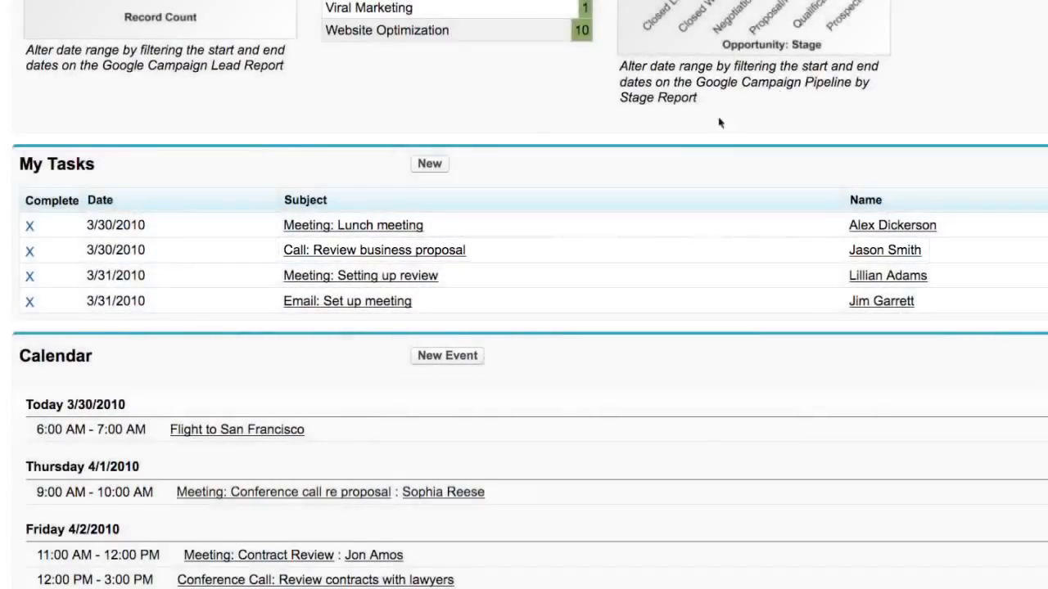
{"action": "left_click", "coordinate": [373, 250]}
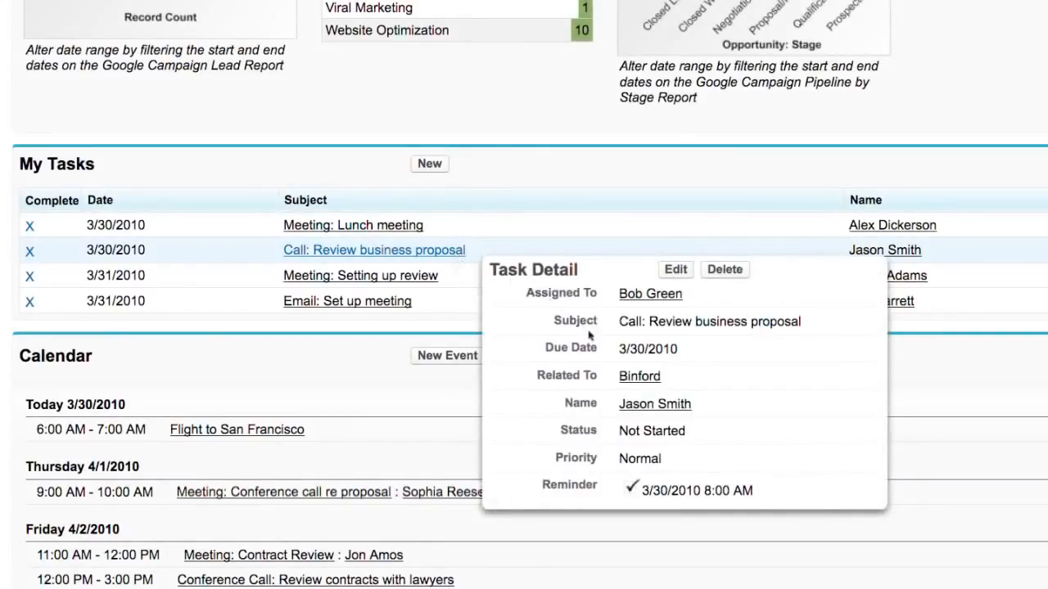
{"action": "left_click", "coordinate": [654, 404]}
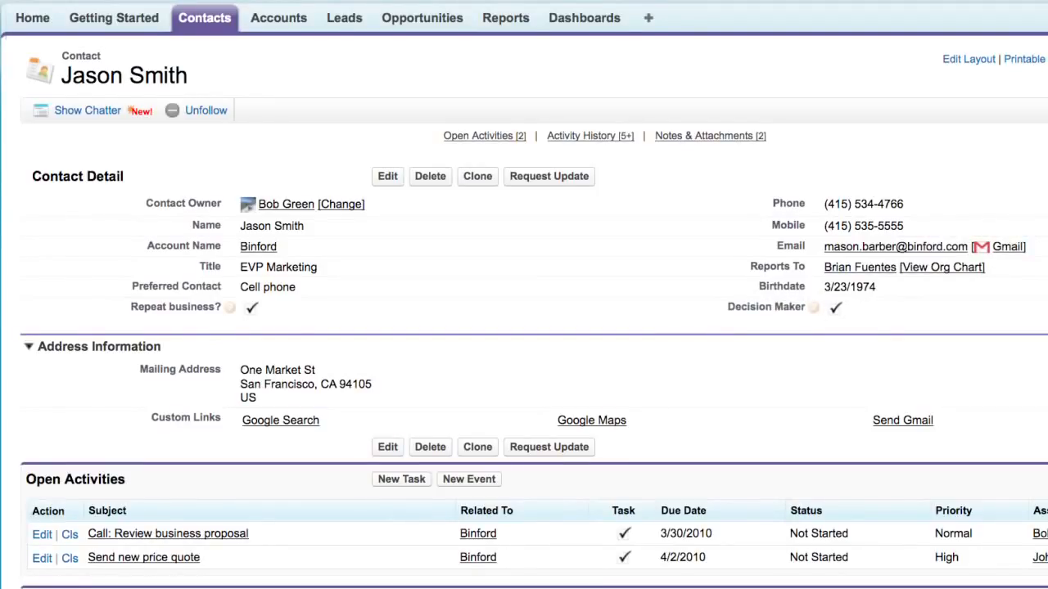
{"action": "scroll", "scroll_direction": "down", "scroll_amount": 3}
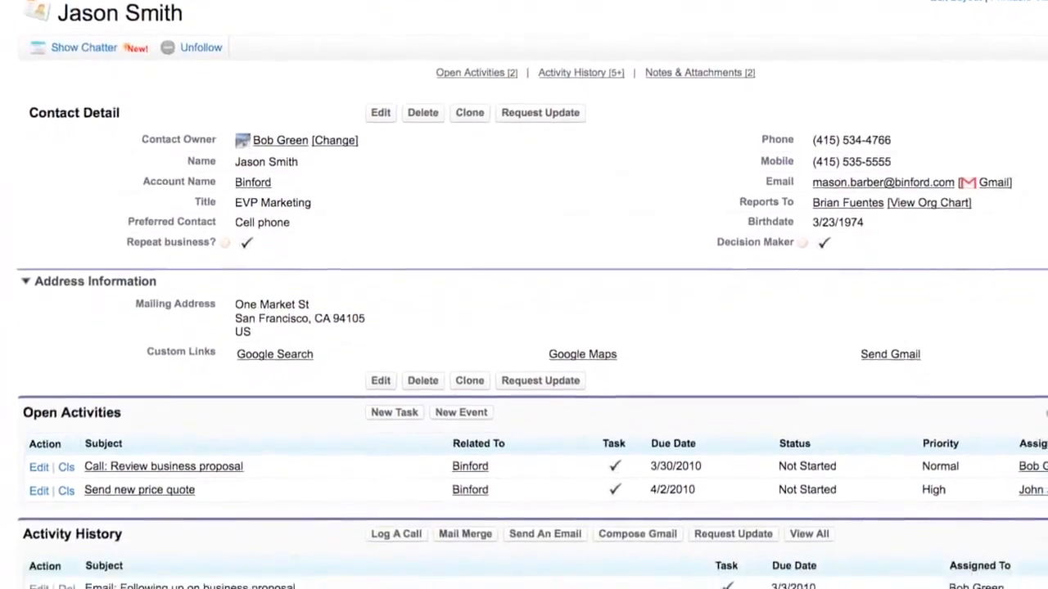
{"action": "scroll", "scroll_direction": "down", "scroll_amount": 3}
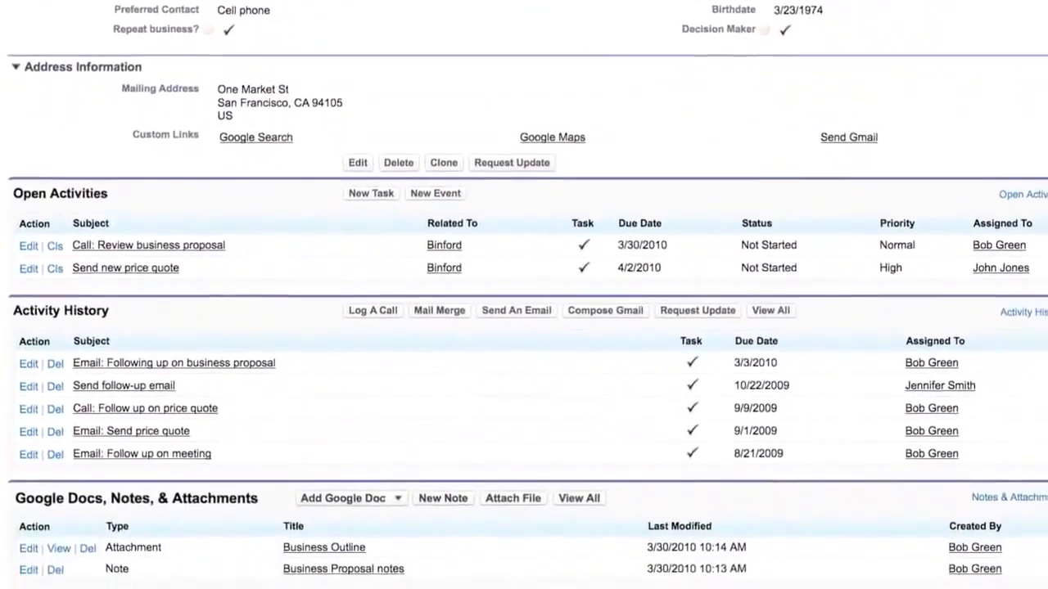
{"action": "scroll", "scroll_direction": "down", "scroll_amount": 3}
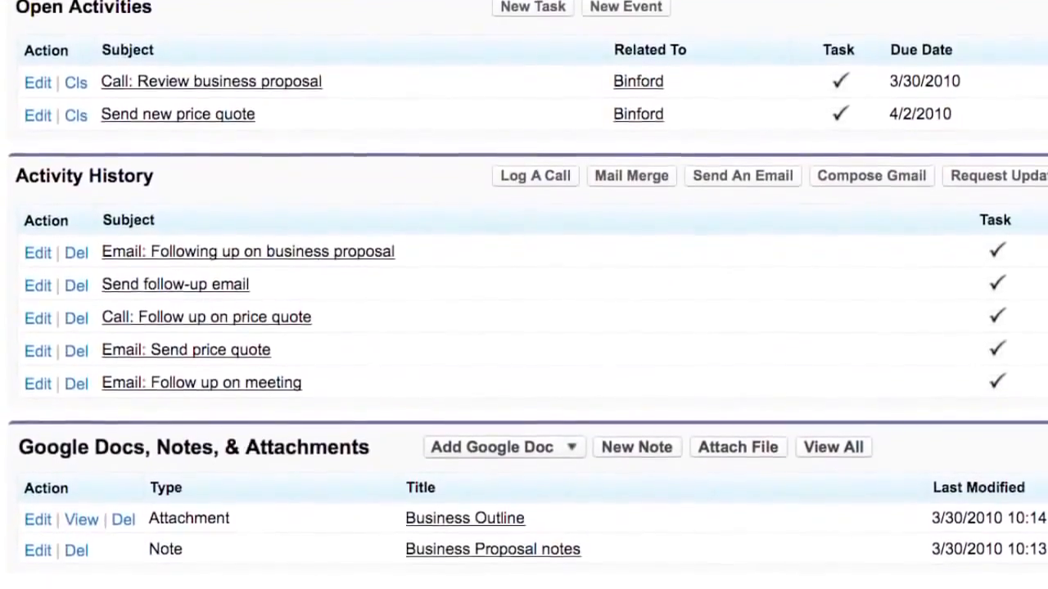
{"action": "scroll", "scroll_direction": "down", "scroll_amount": 3}
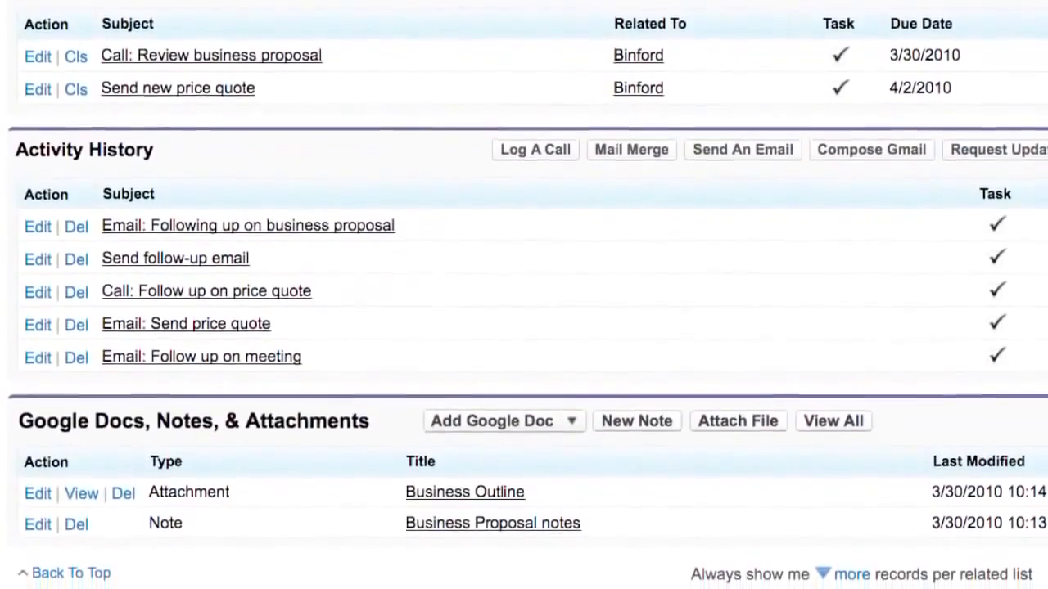
{"action": "scroll", "scroll_direction": "down", "scroll_amount": 3}
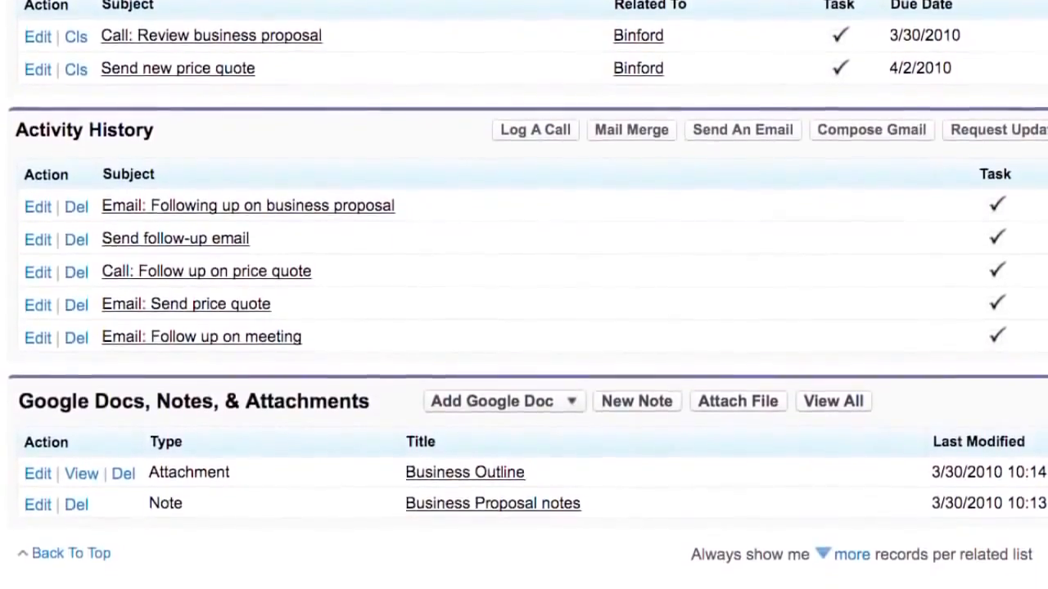
{"action": "scroll", "scroll_direction": "up", "scroll_amount": 3}
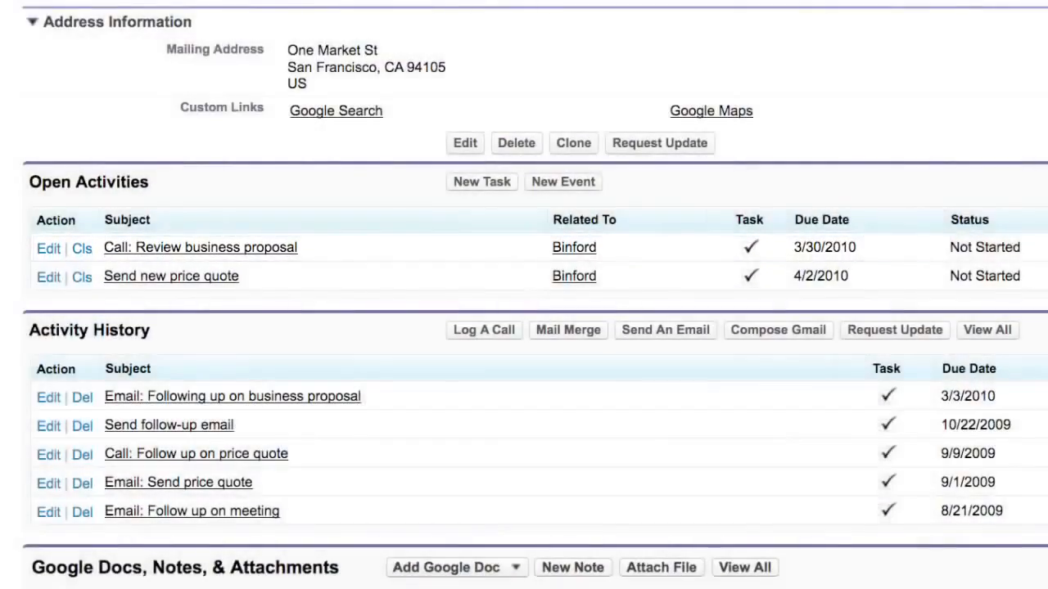
Complete the business proposal call, noting a revised quote with 10% discount is needed
{"action": "left_click", "coordinate": [47, 247]}
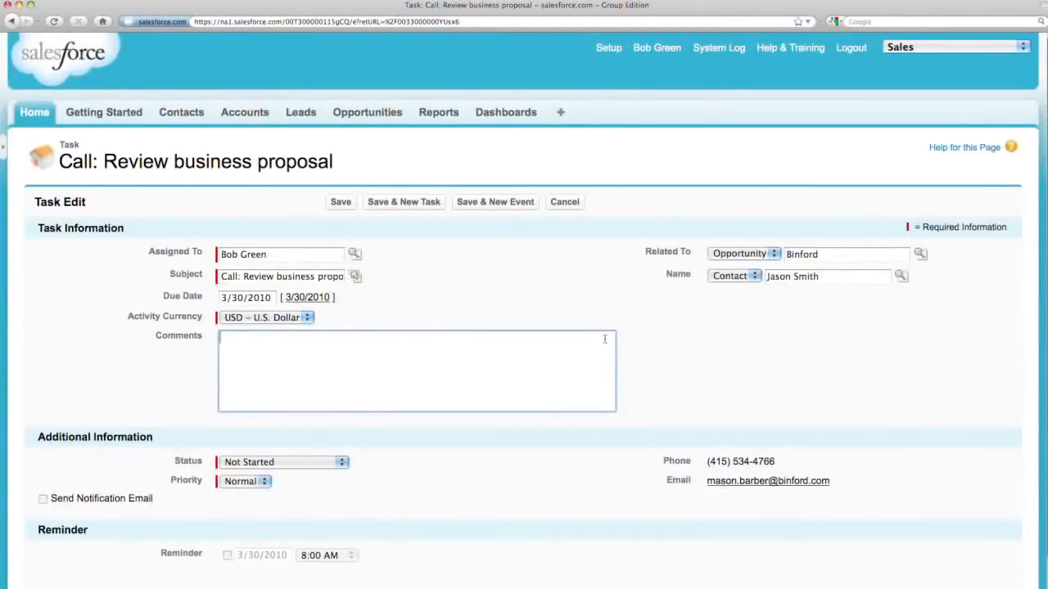
{"action": "type", "text": "Liked overview"}
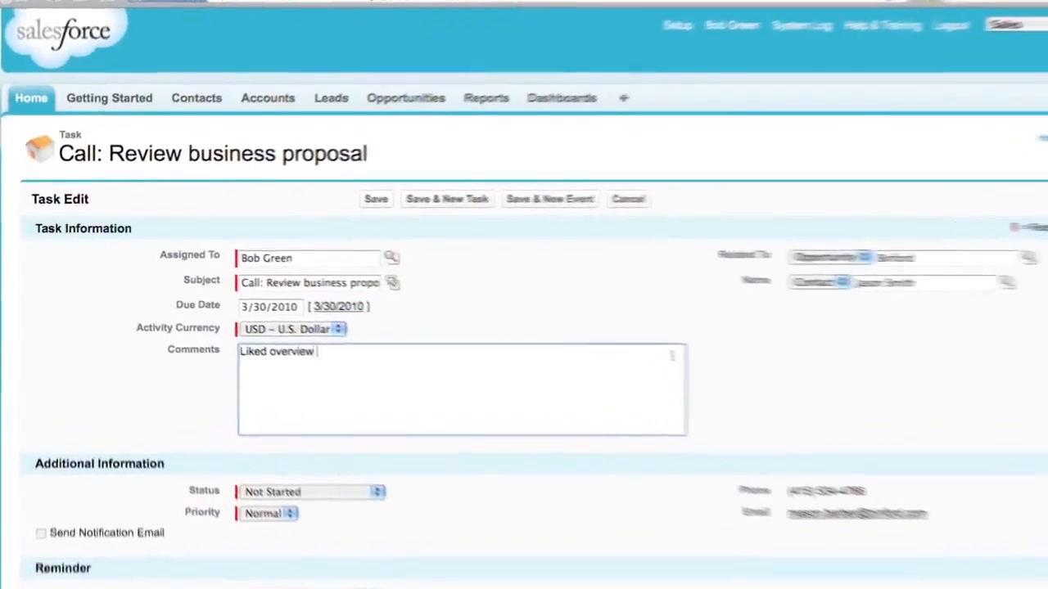
{"action": "type", "text": "of business. Need to send revised price qu"}
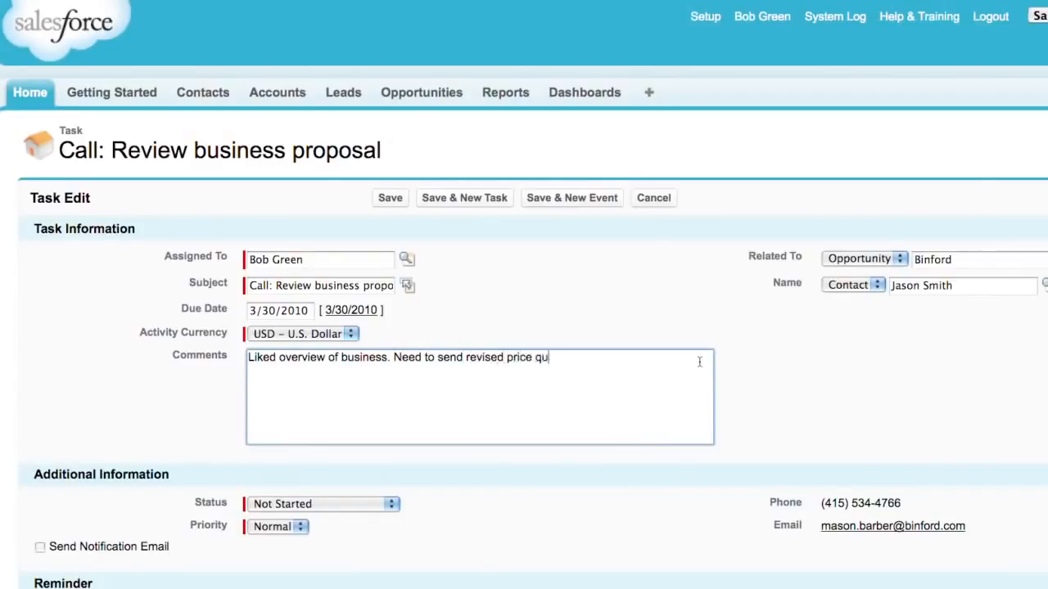
{"action": "type", "text": "ote with 10% discount."}
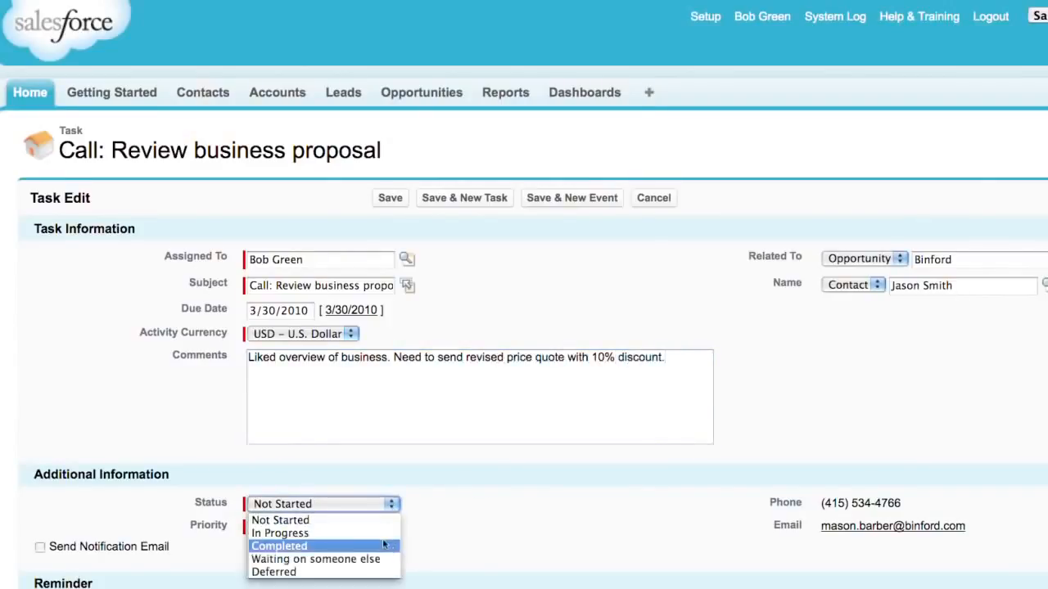
{"action": "left_click", "coordinate": [279, 546]}
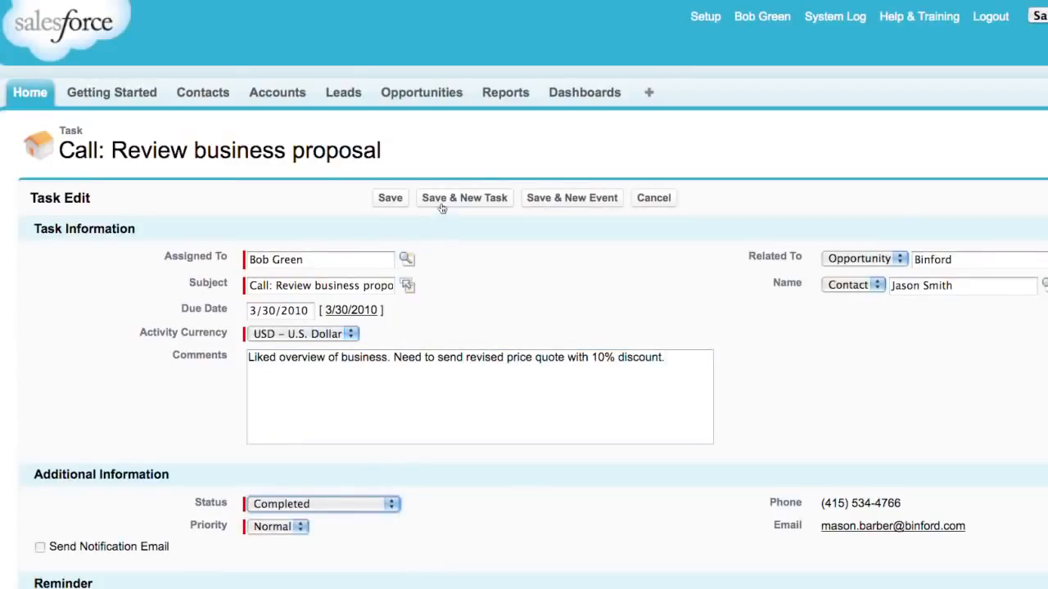
{"action": "left_click", "coordinate": [464, 198]}
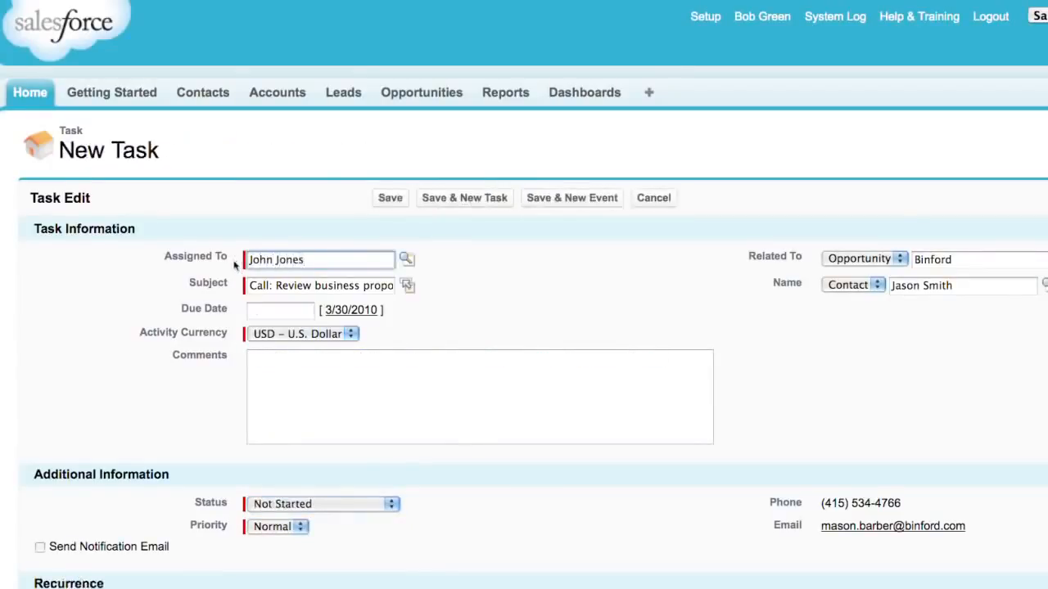
{"action": "type", "text": "4/2/2010"}
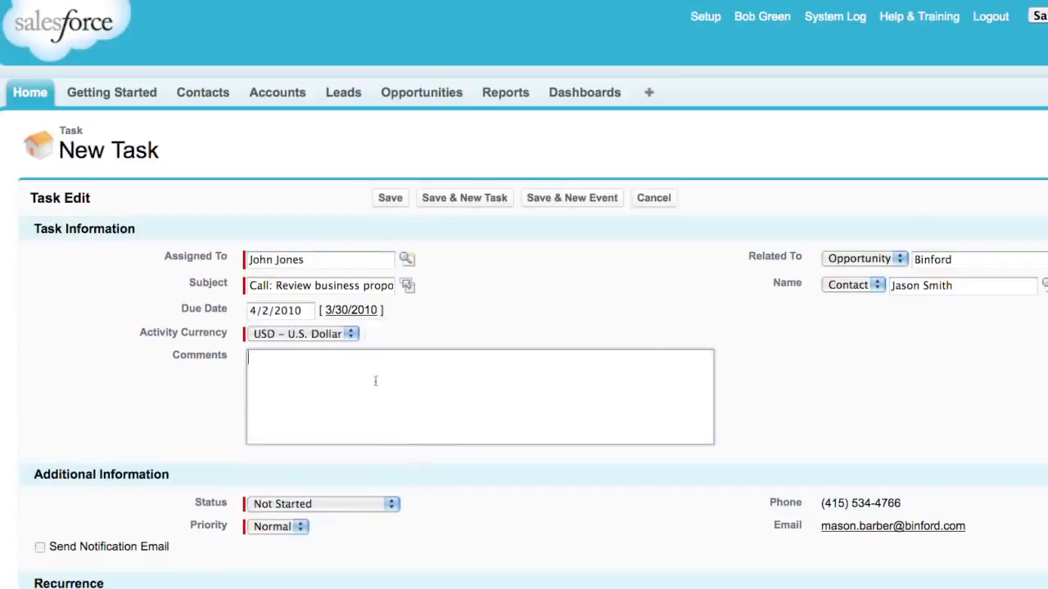
{"action": "type", "text": "Send new price quote with 10"}
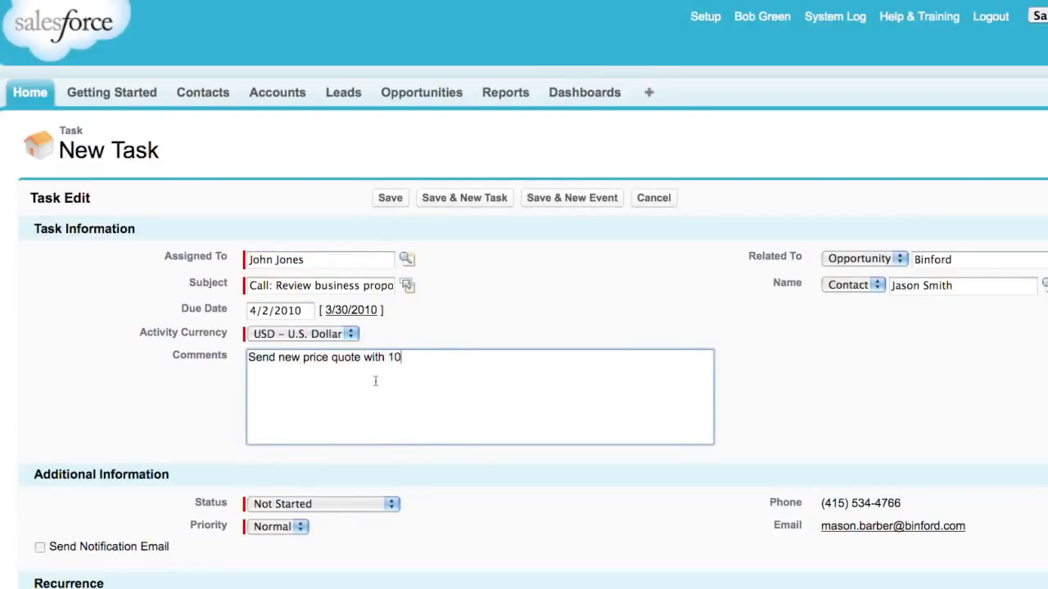
{"action": "left_click", "coordinate": [278, 527]}
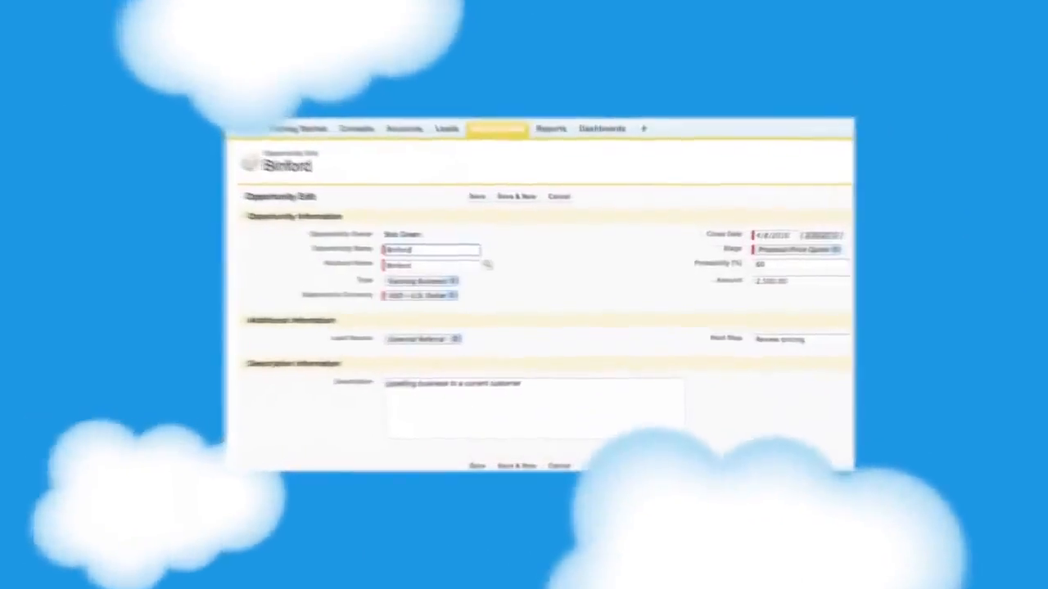
Save the Binford opportunity with stage Negotiation/Review and amount 2,250.00
{"action": "left_click", "coordinate": [952, 219]}
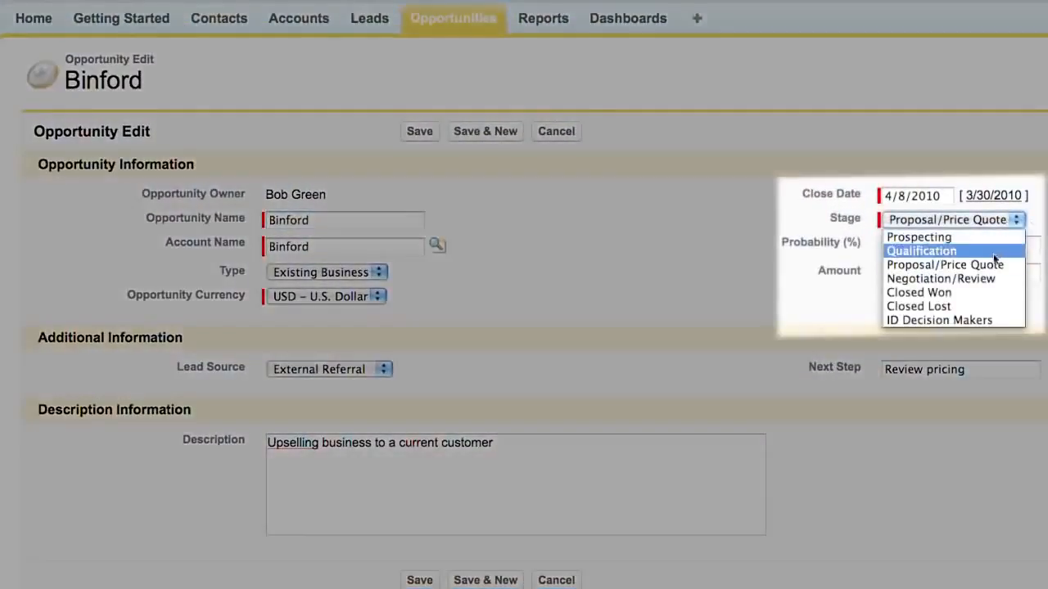
{"action": "left_click", "coordinate": [940, 279]}
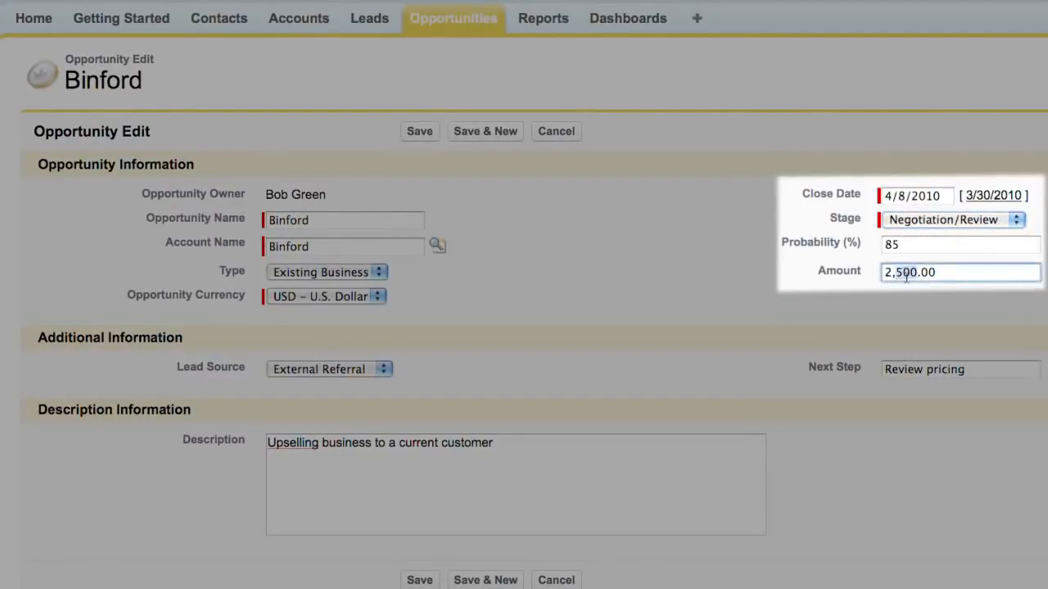
{"action": "type", "text": "2,250.00"}
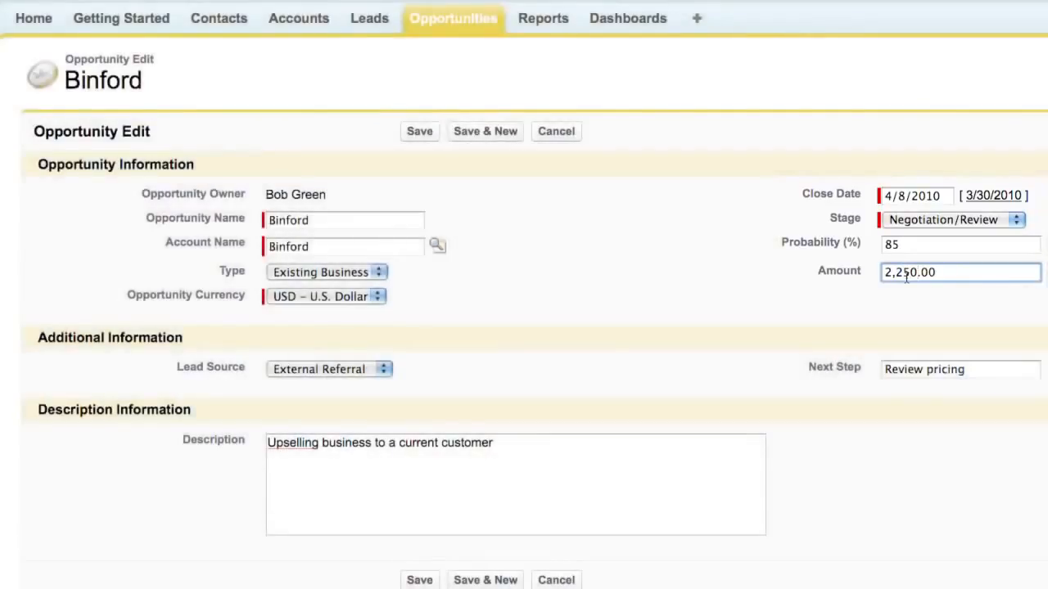
{"action": "left_click", "coordinate": [419, 131]}
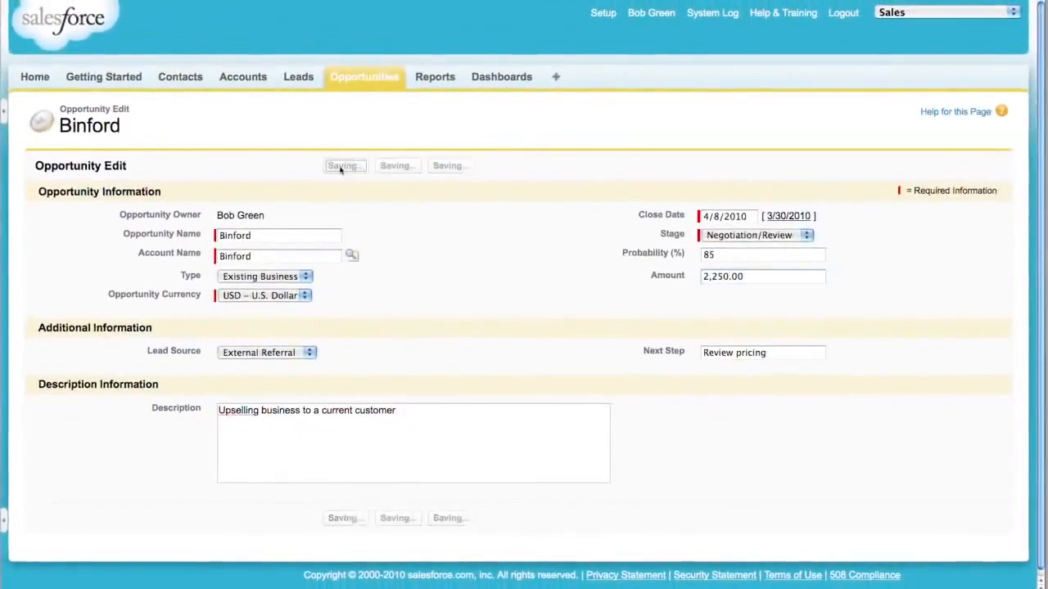
{"action": "left_click", "coordinate": [344, 165]}
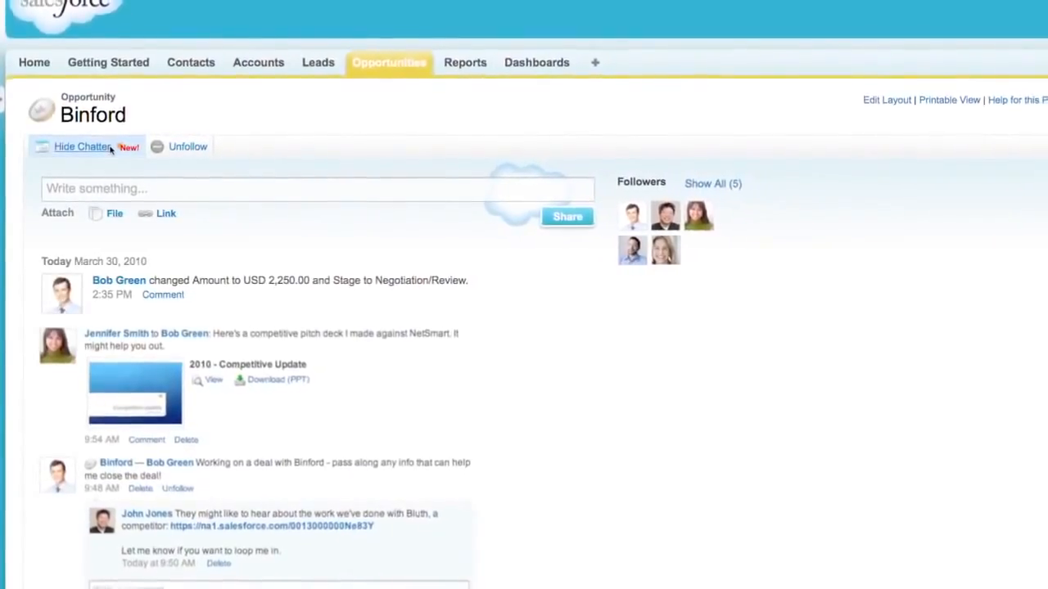
Scroll up to review Binford's Chatter feed showing the stage and amount change
{"action": "scroll", "scroll_direction": "up", "scroll_amount": 3}
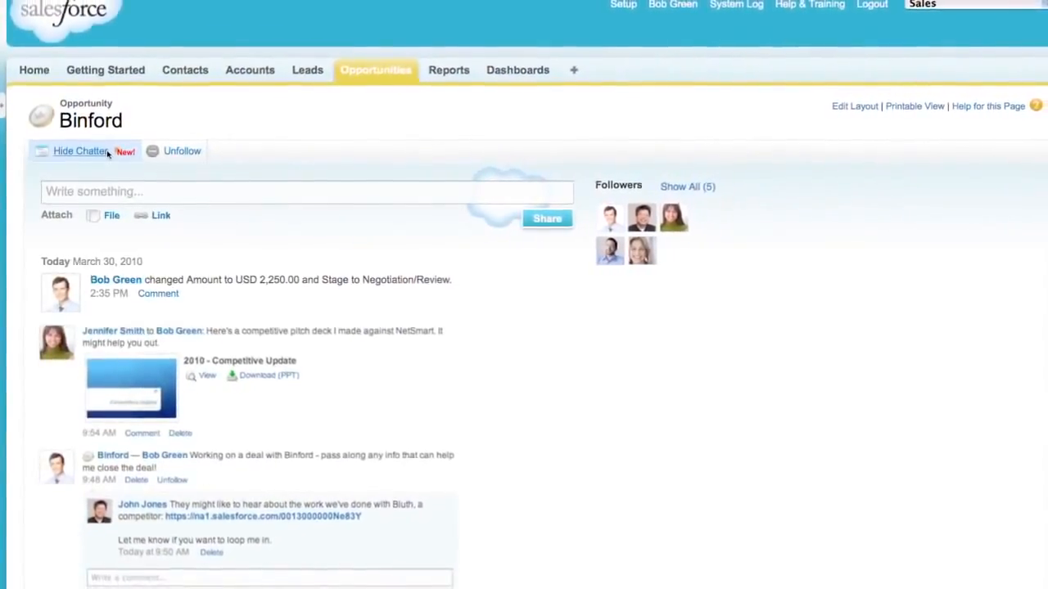